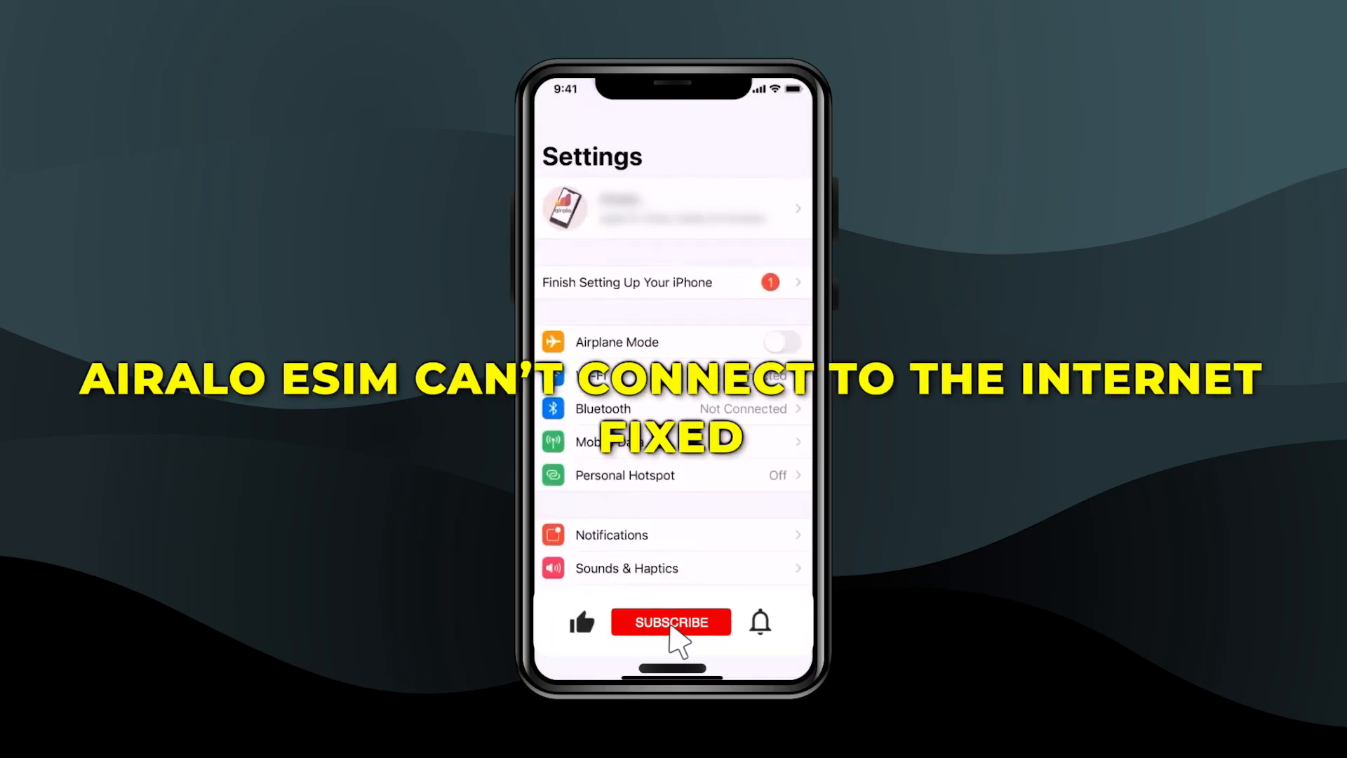
Reach the Airalo- Singapore line's detail page under Mobile Data with the line turned on
{"action": "left_click", "coordinate": [670, 622]}
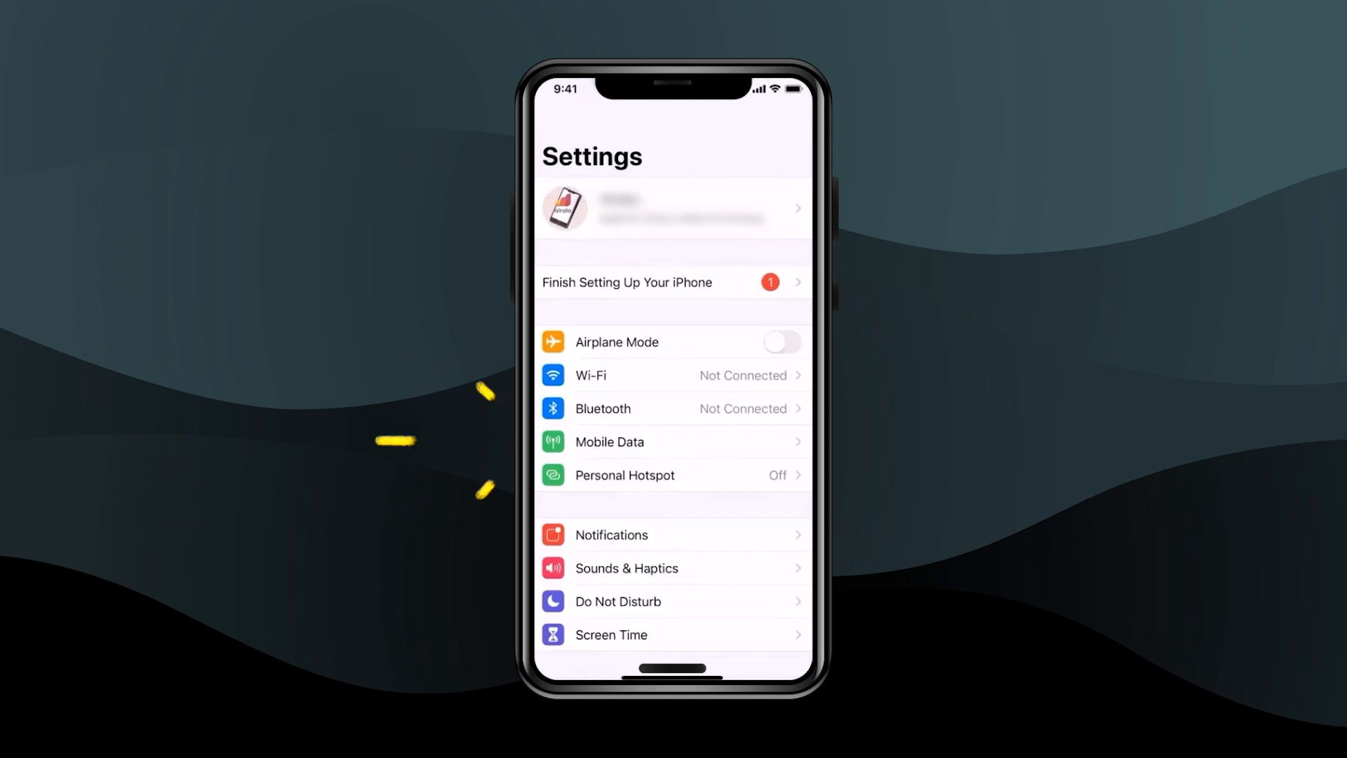
{"action": "left_click", "coordinate": [609, 442]}
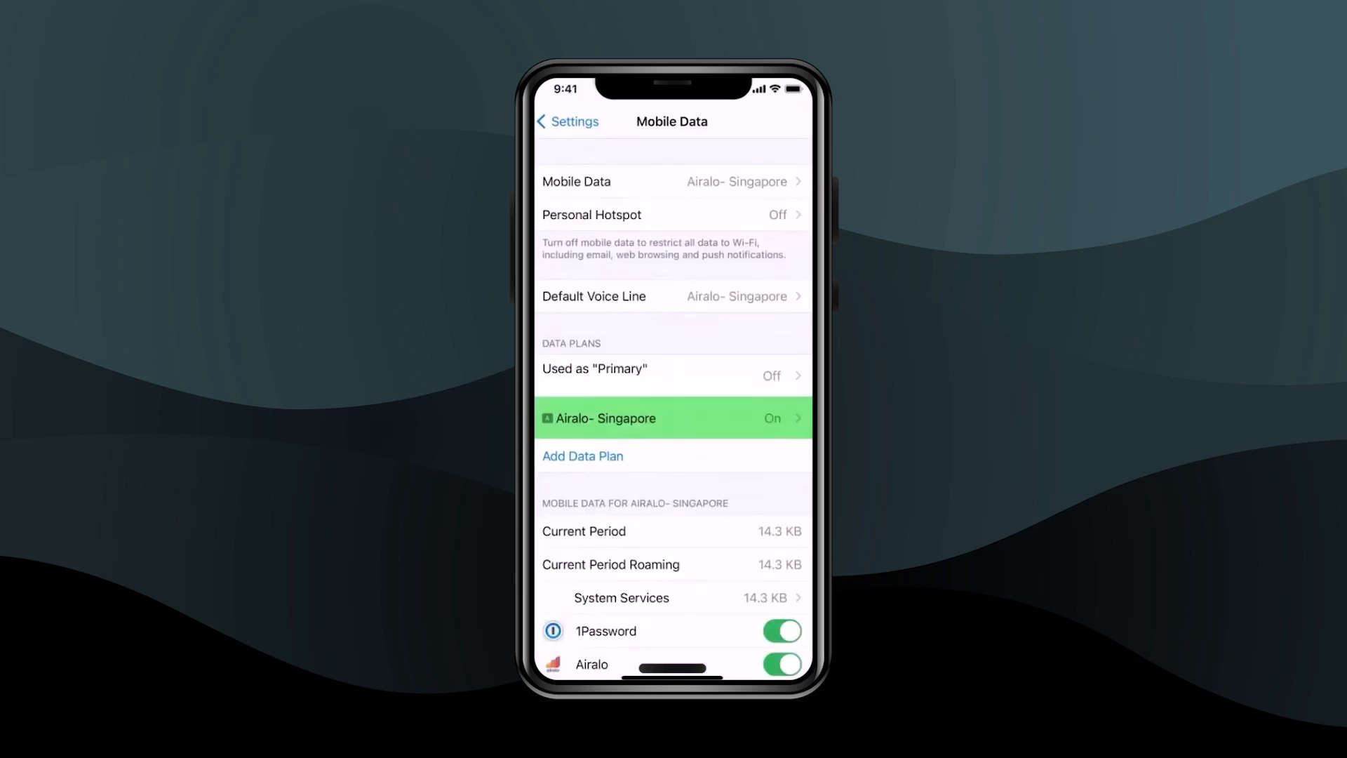
{"action": "left_click", "coordinate": [671, 418]}
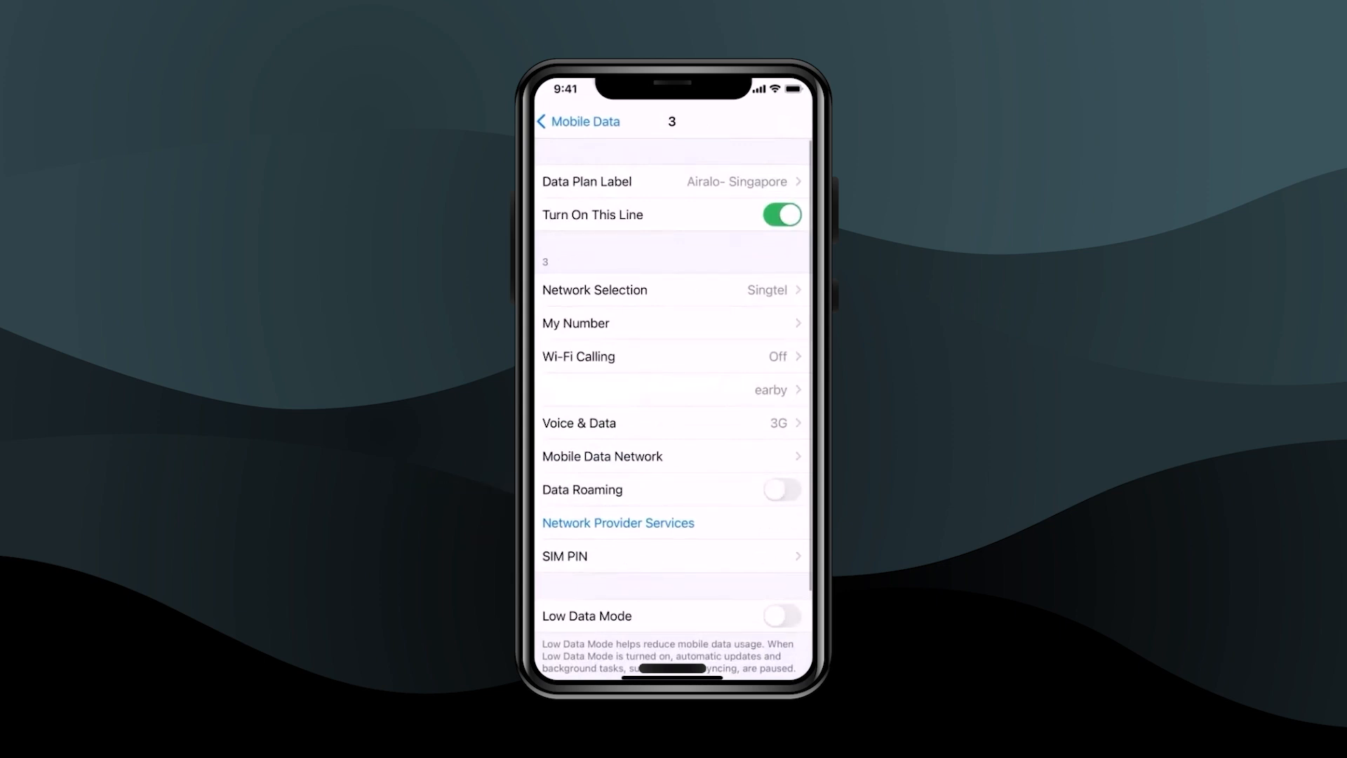
{"action": "left_click", "coordinate": [780, 488]}
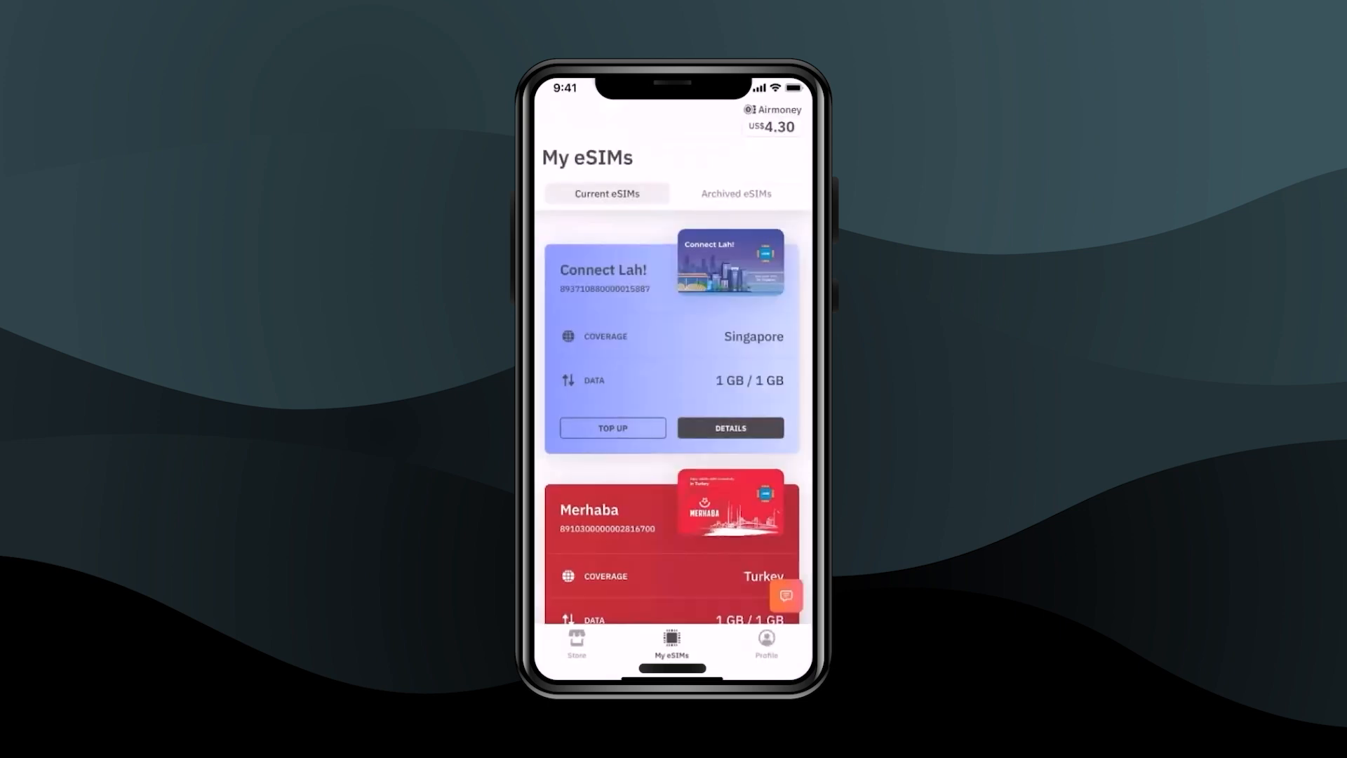
View the Connect Lah! eSIM's install instructions showing network Starhub, APN and data roaming on
{"action": "left_click", "coordinate": [730, 428]}
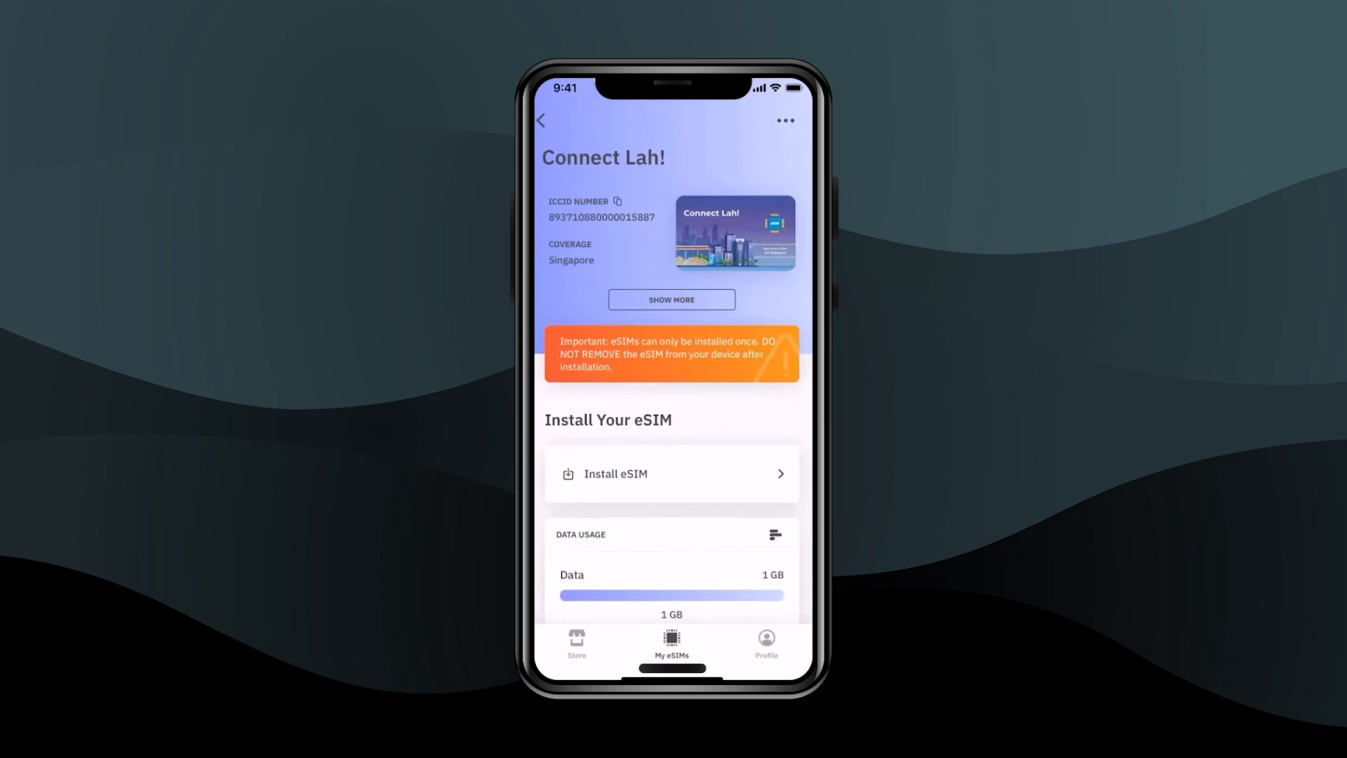
{"action": "left_click", "coordinate": [672, 472]}
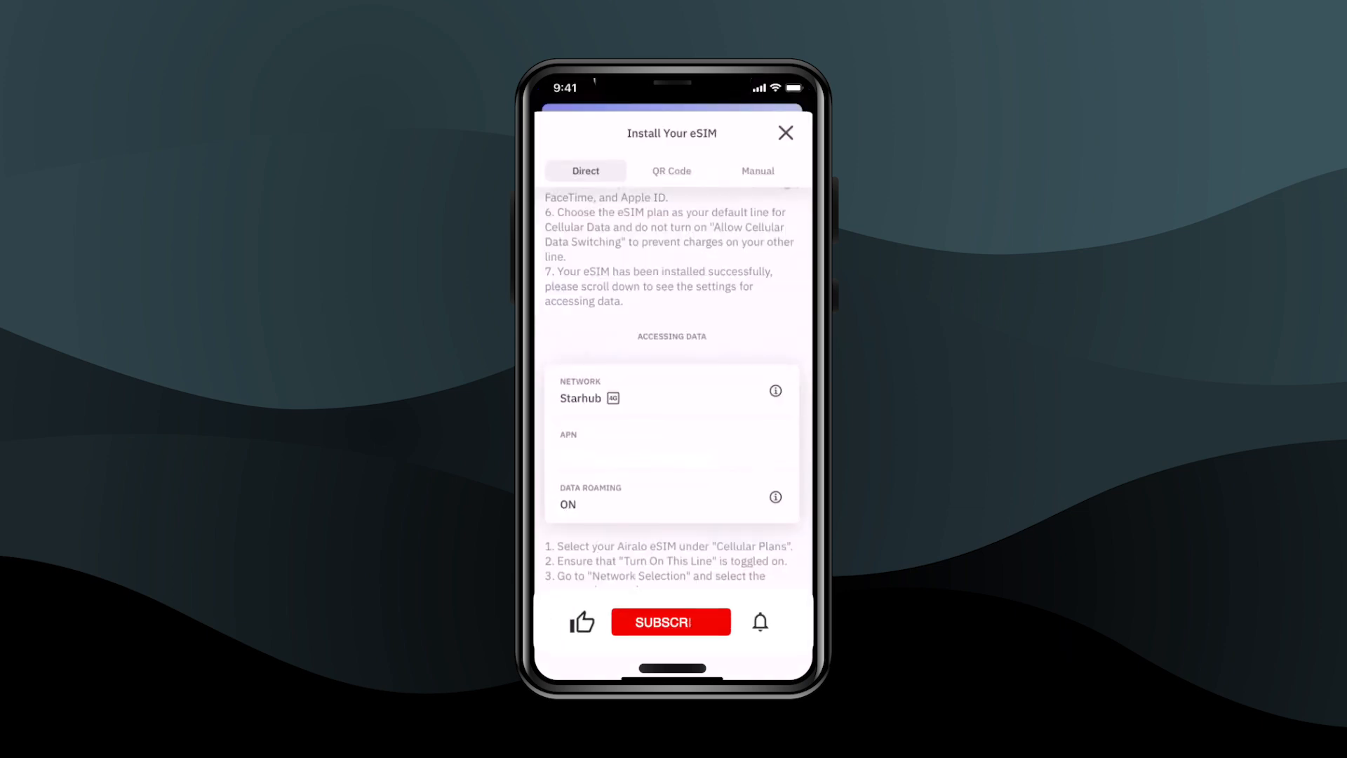
{"action": "left_click", "coordinate": [671, 622]}
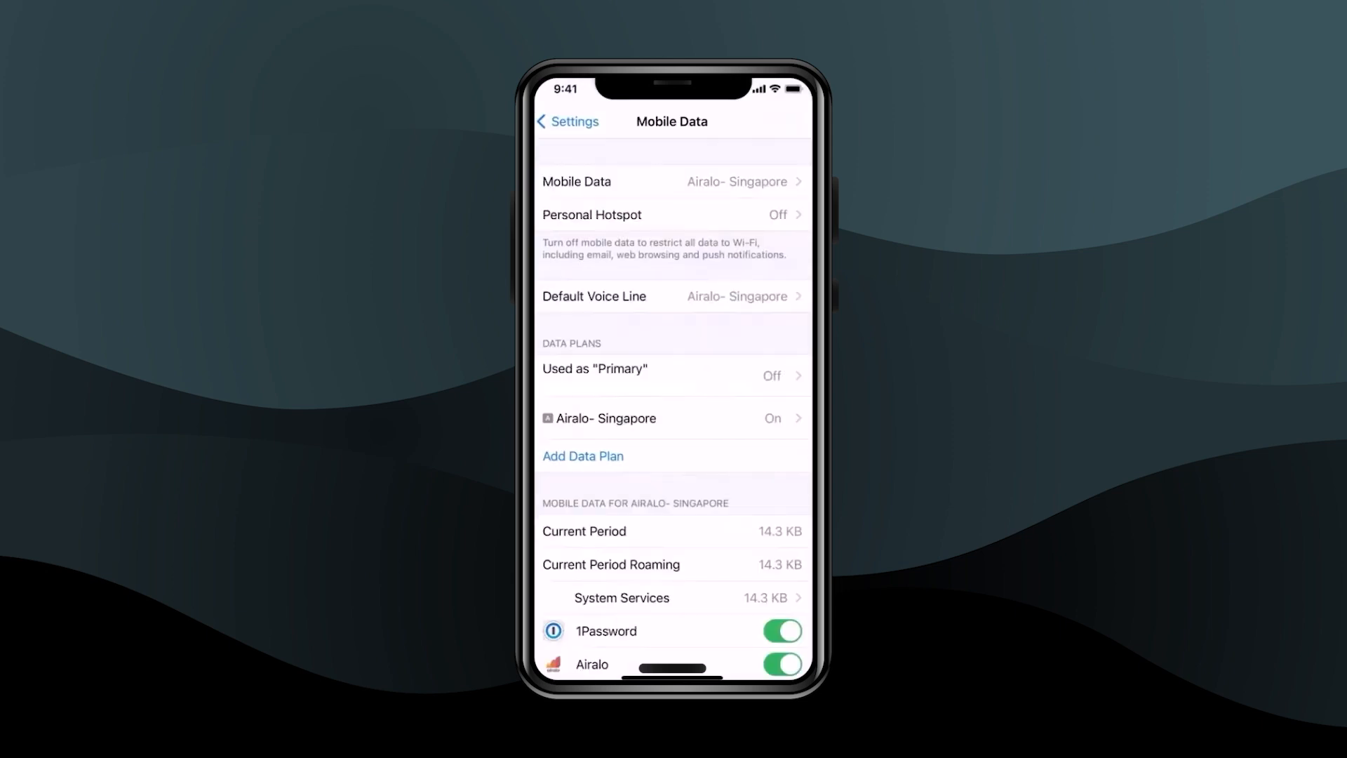
Enable Data Roaming on the Airalo- Singapore line and reach its empty Mobile Data Network page
{"action": "left_click", "coordinate": [606, 418]}
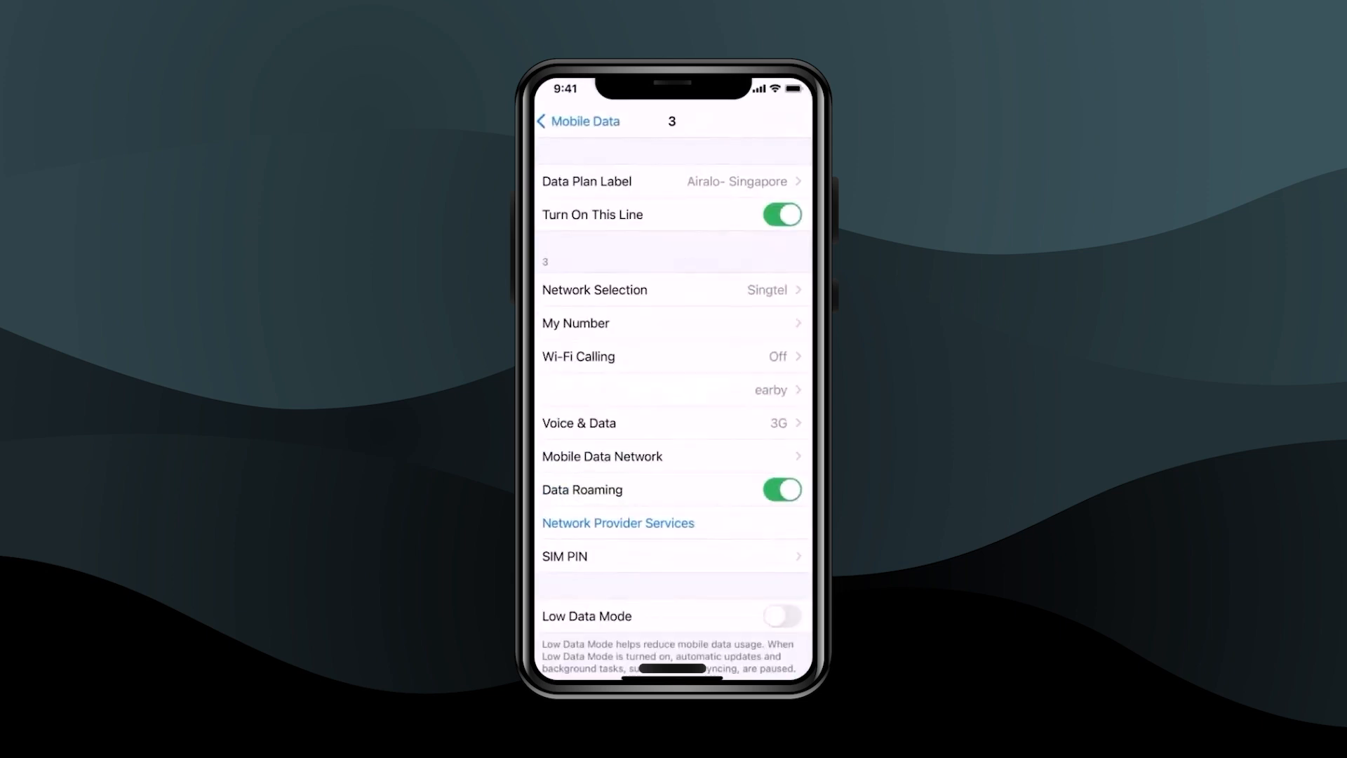
{"action": "left_click", "coordinate": [602, 456]}
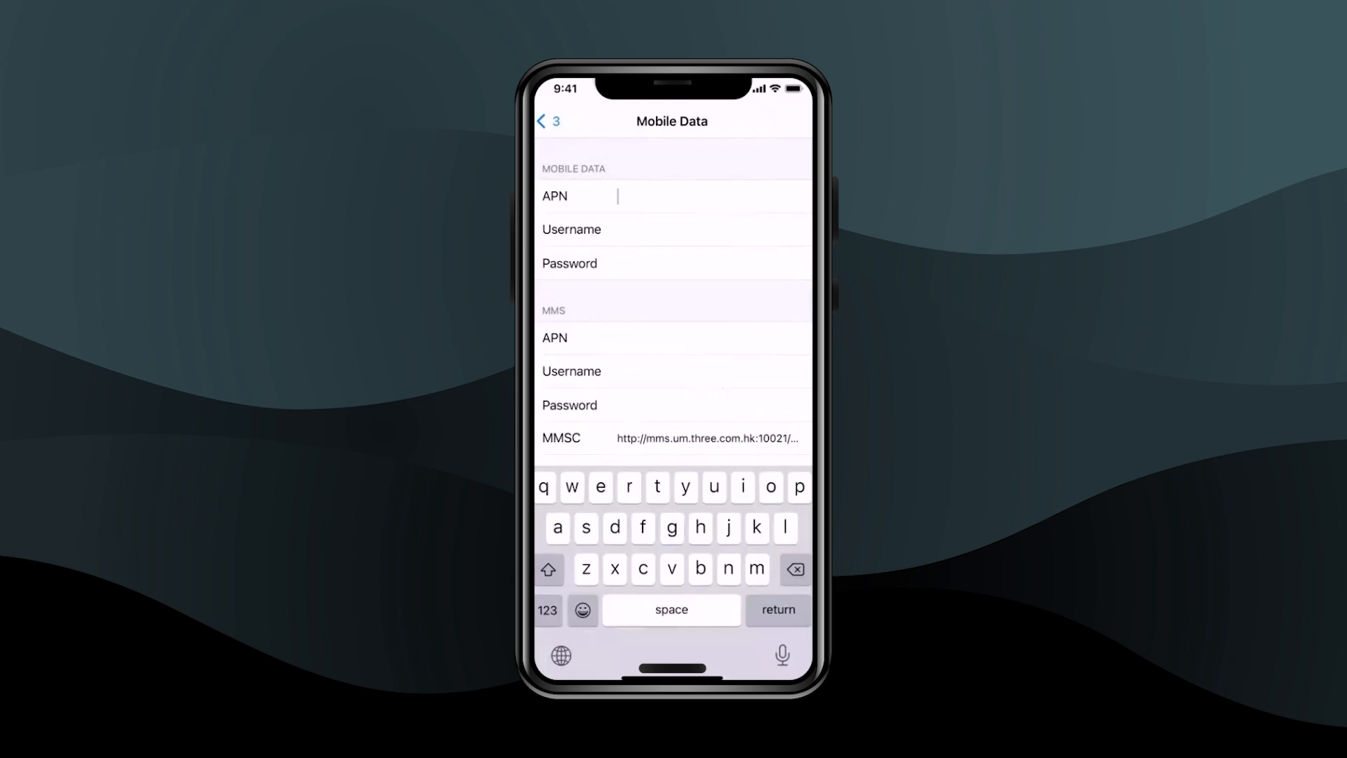
Enter APN 'globaldata' in both the Mobile Data and MMS fields
{"action": "type", "text": "globaldata"}
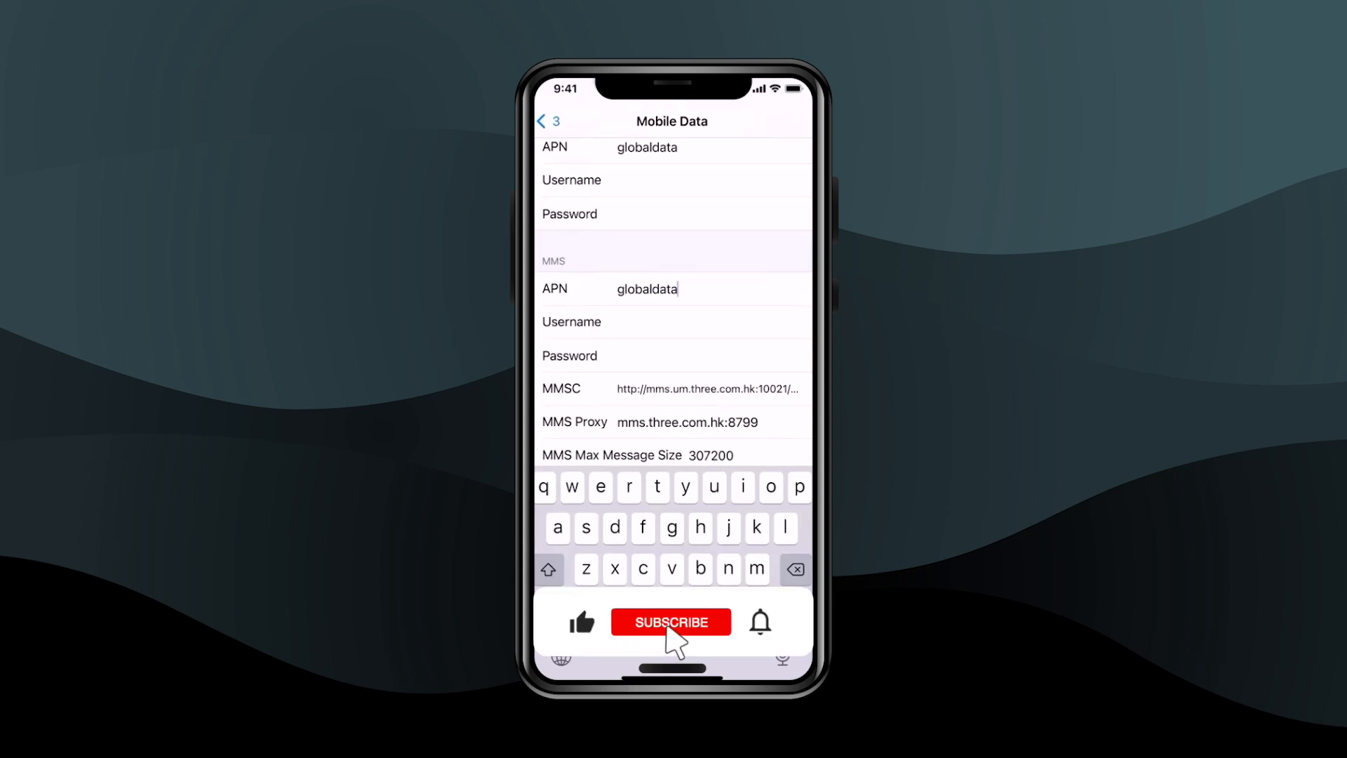
{"action": "left_click", "coordinate": [671, 622]}
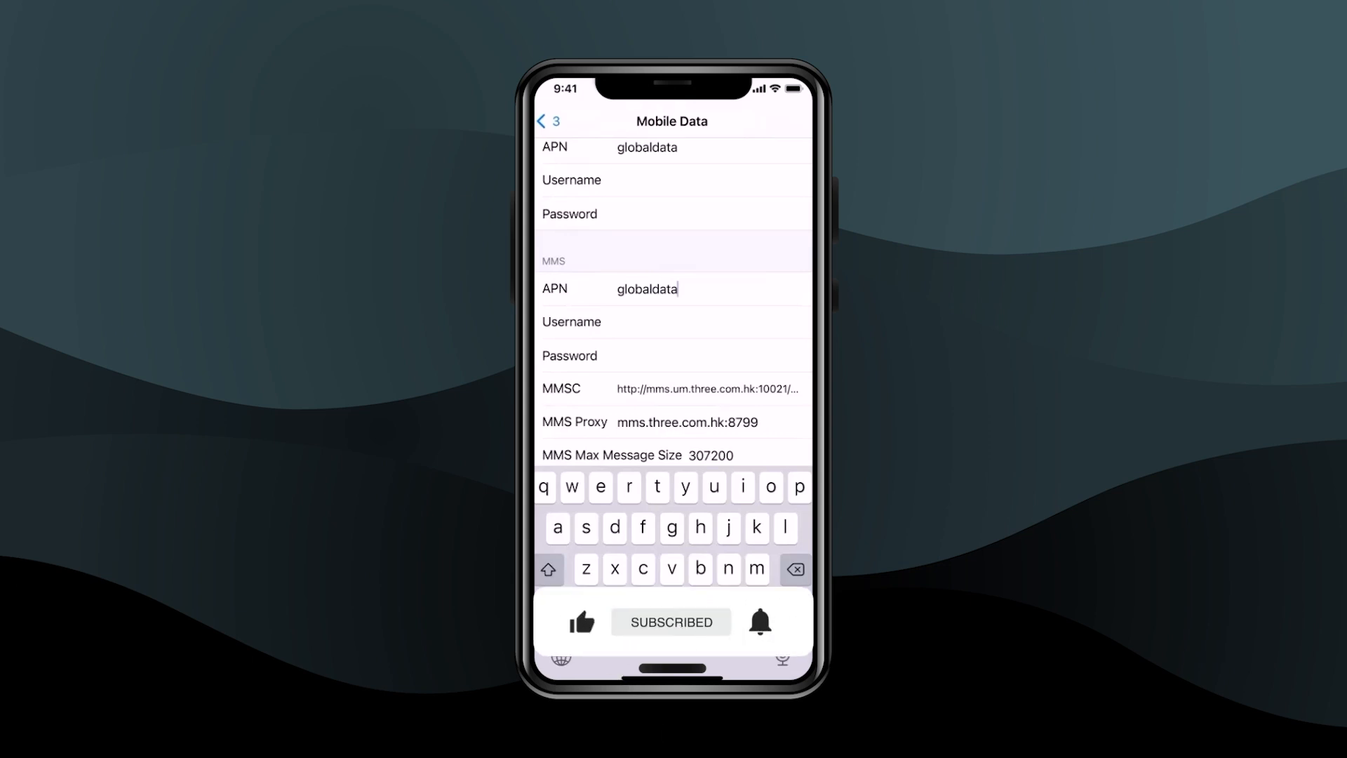